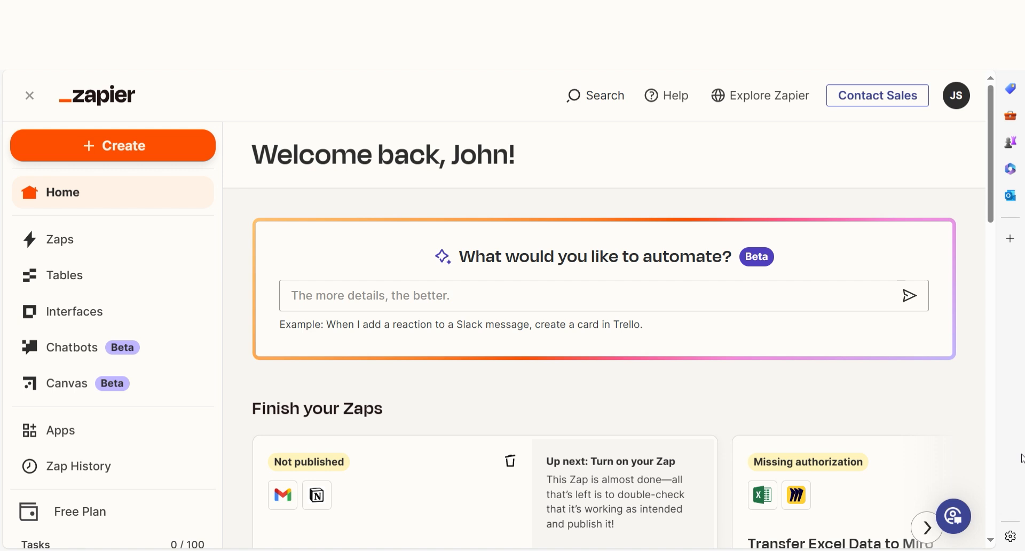
mouse_move(1022, 459)
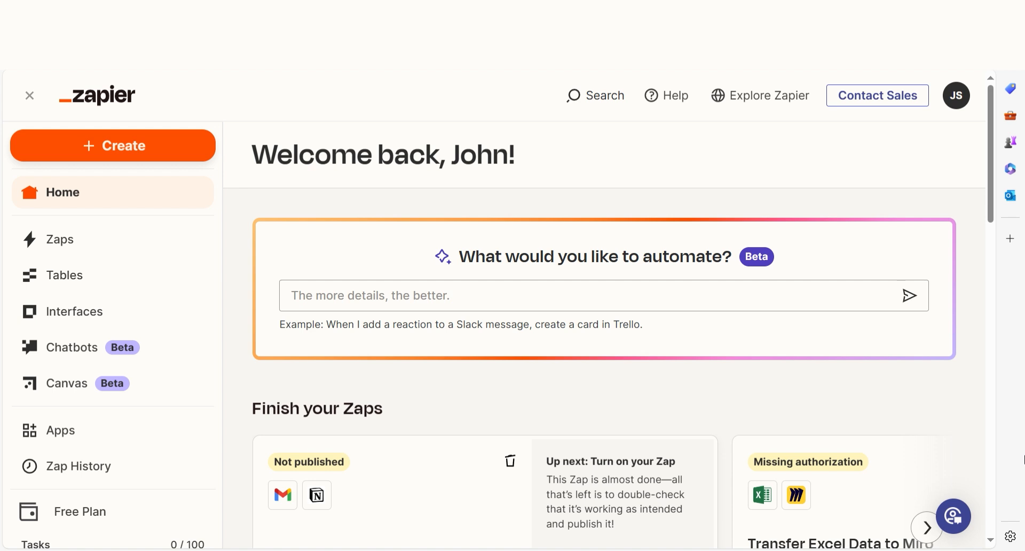
Ask Zapier's AI to automate 'instagram to facebook groups' for a suggested Zap
text(instagram to facebook groups)
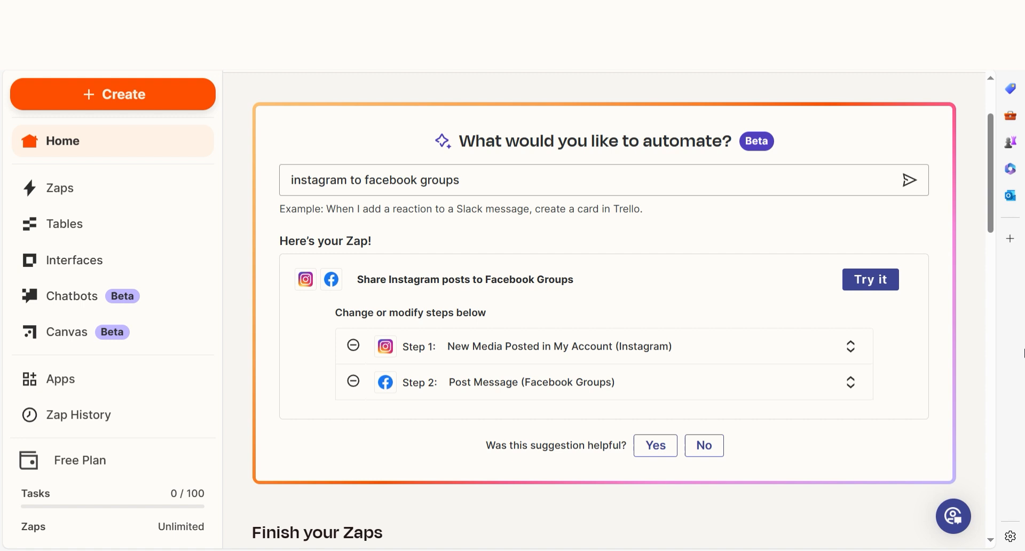
Start the suggested Zap as a draft and begin connecting an Instagram trigger account
click(870, 279)
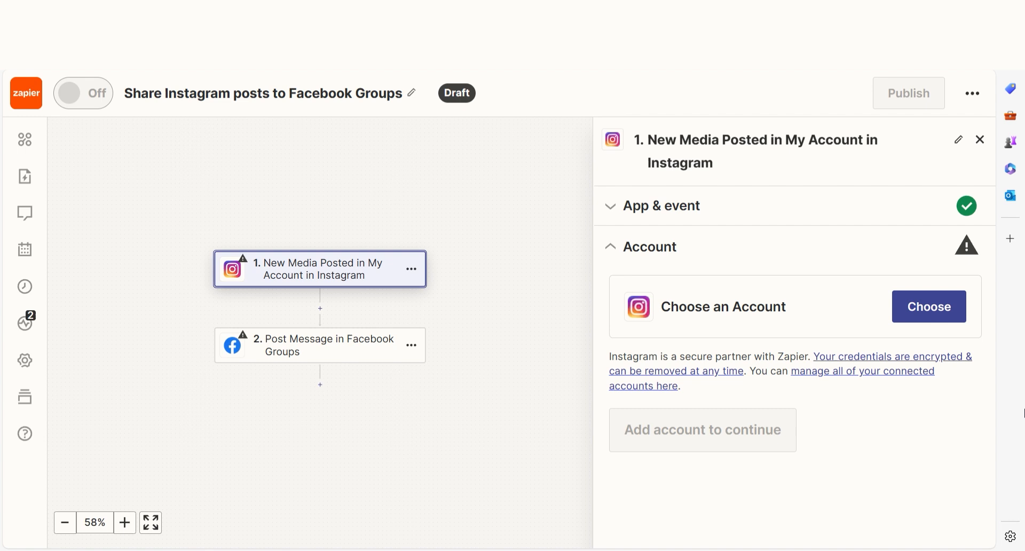
mouse_move(1021, 397)
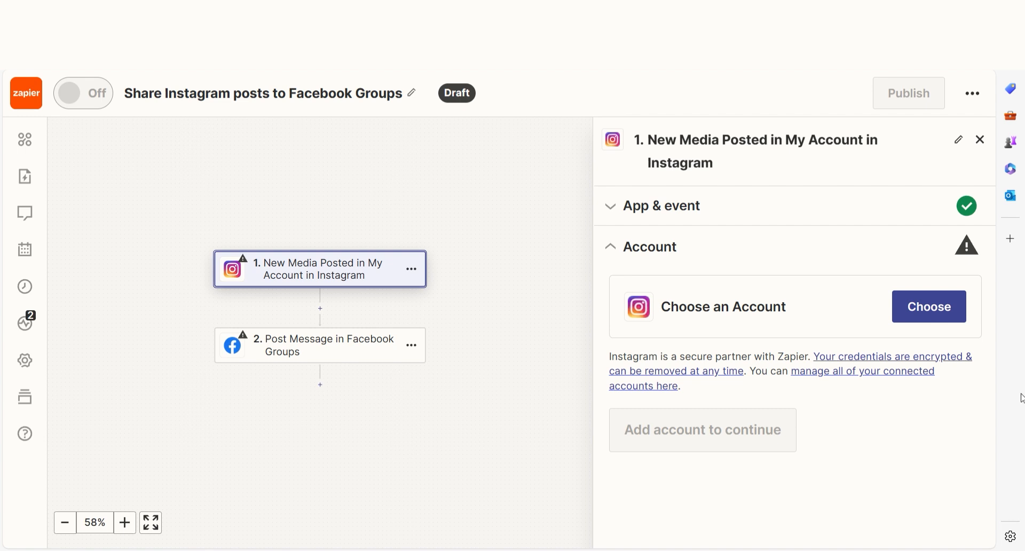
click(928, 307)
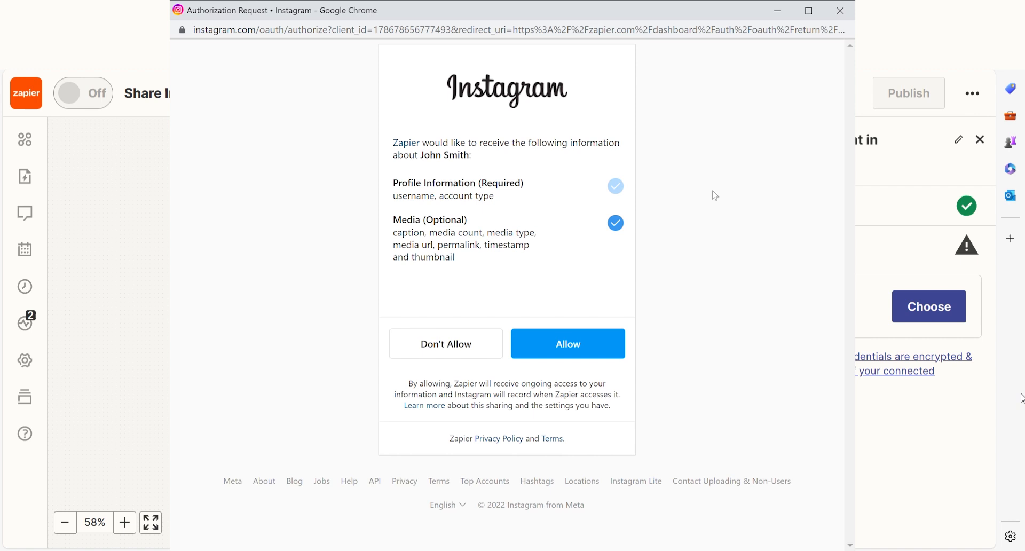
mouse_move(752, 214)
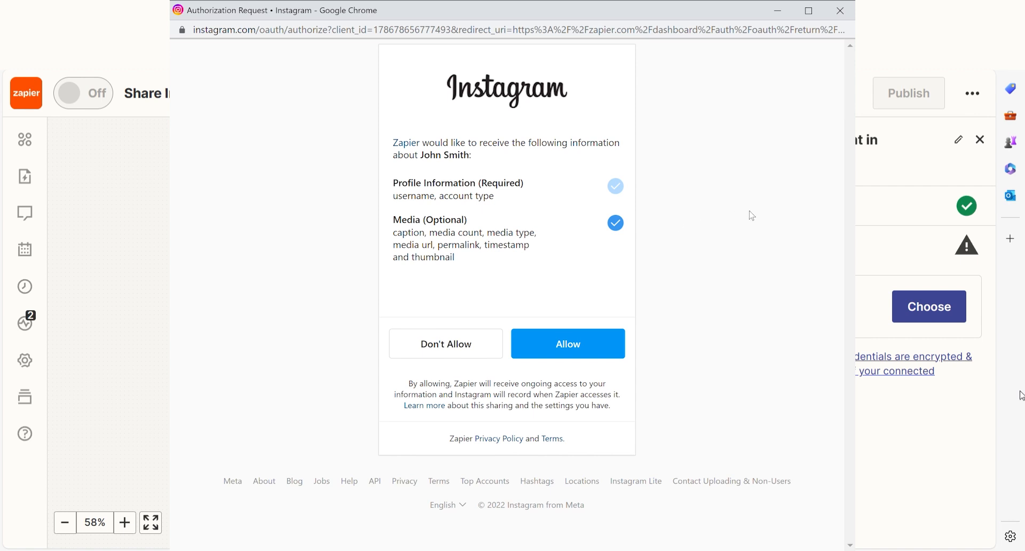
mouse_move(567, 344)
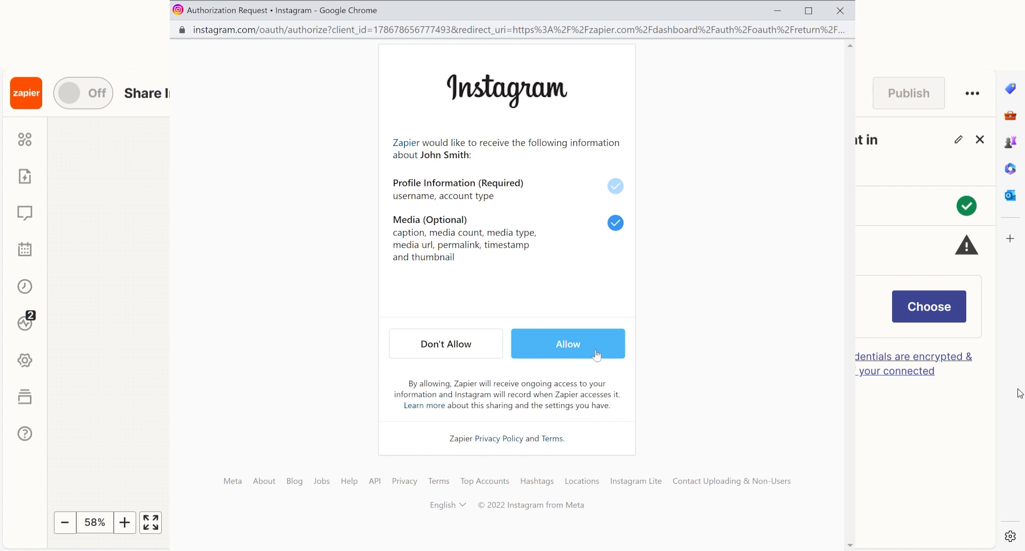
Allow Zapier access to the Instagram profile and media, connecting the trigger account
click(567, 343)
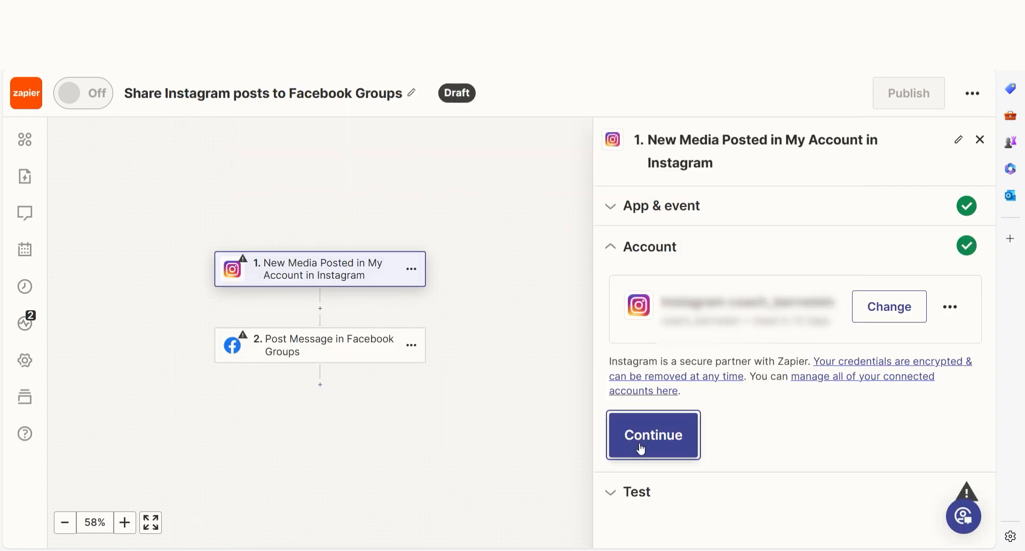
Test the Instagram trigger with recent media and continue with the selected record
click(651, 436)
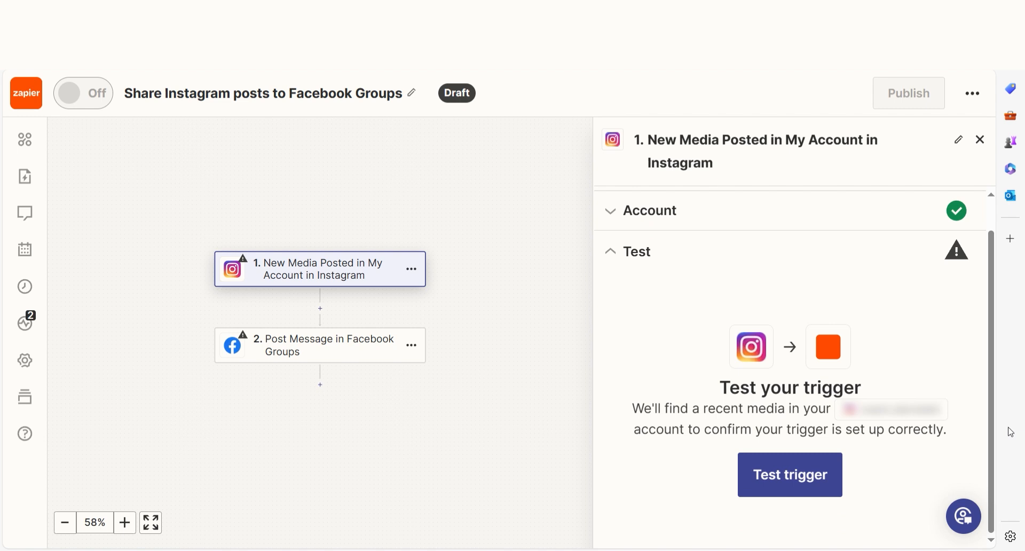
click(789, 474)
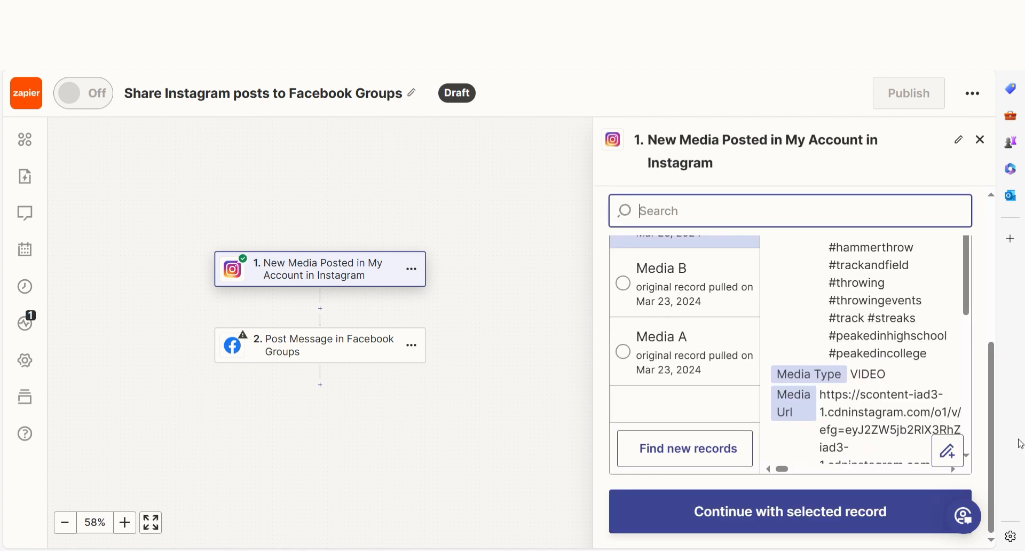
click(320, 345)
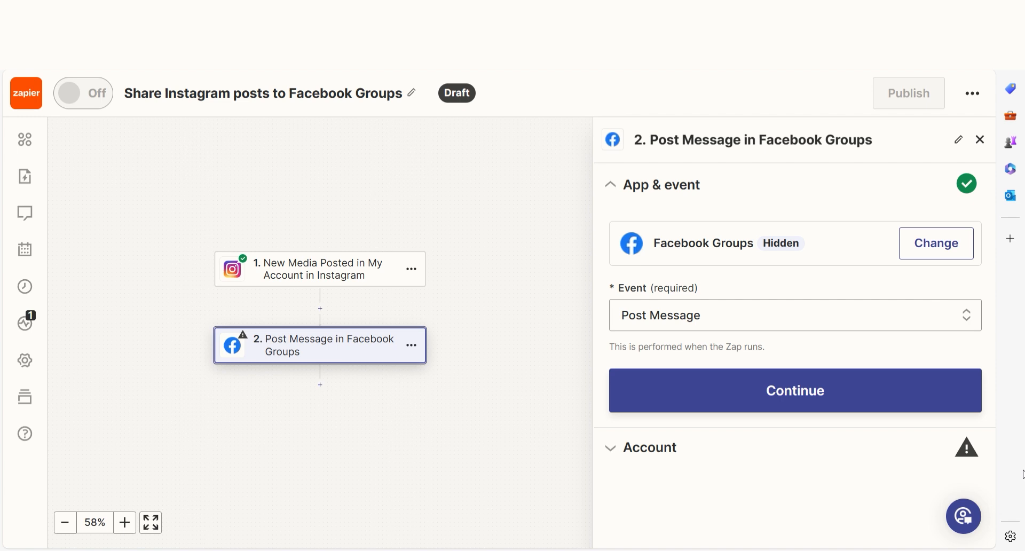
Confirm the Post Message event and reconnect the Facebook Groups account via 'Continue as'
click(794, 390)
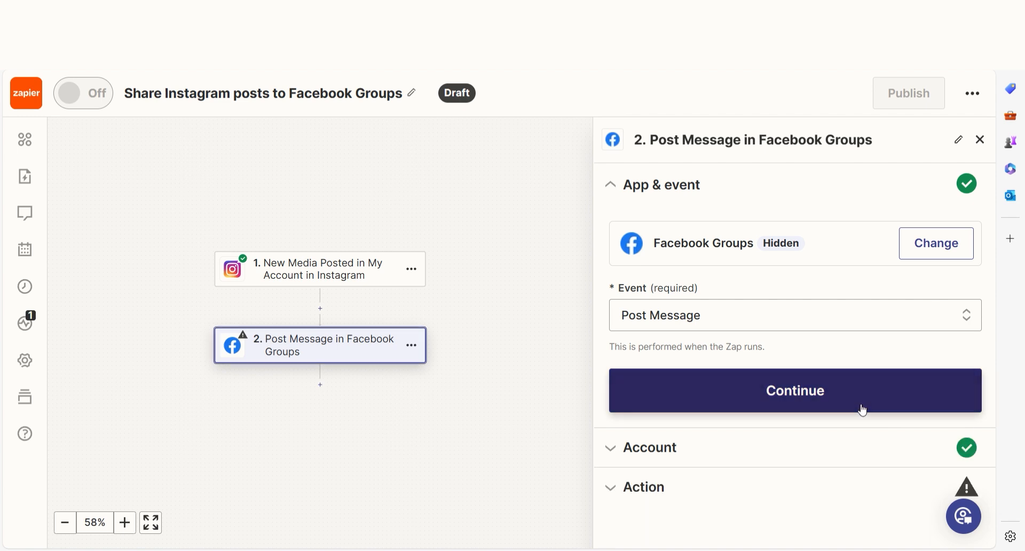
click(794, 390)
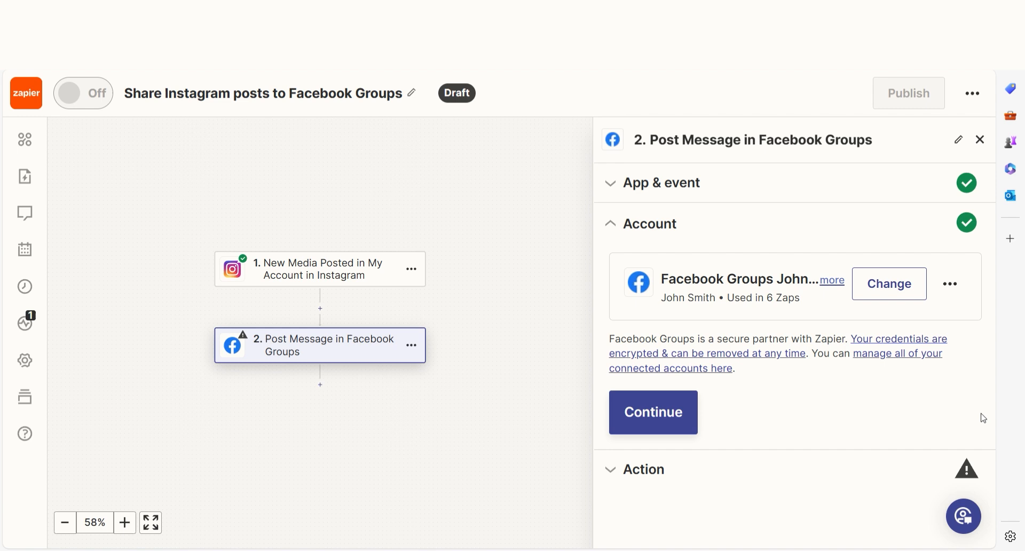
mouse_move(1013, 424)
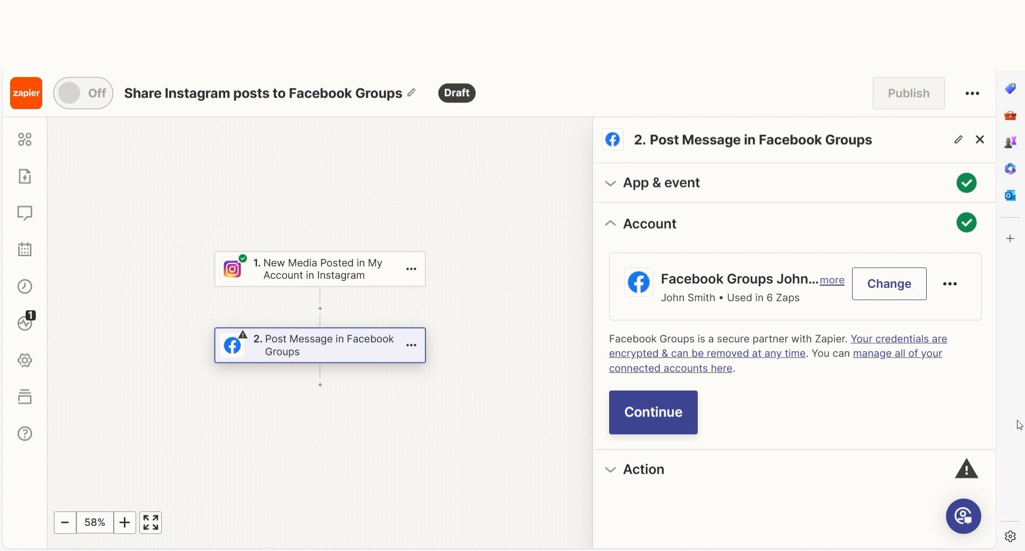
click(651, 412)
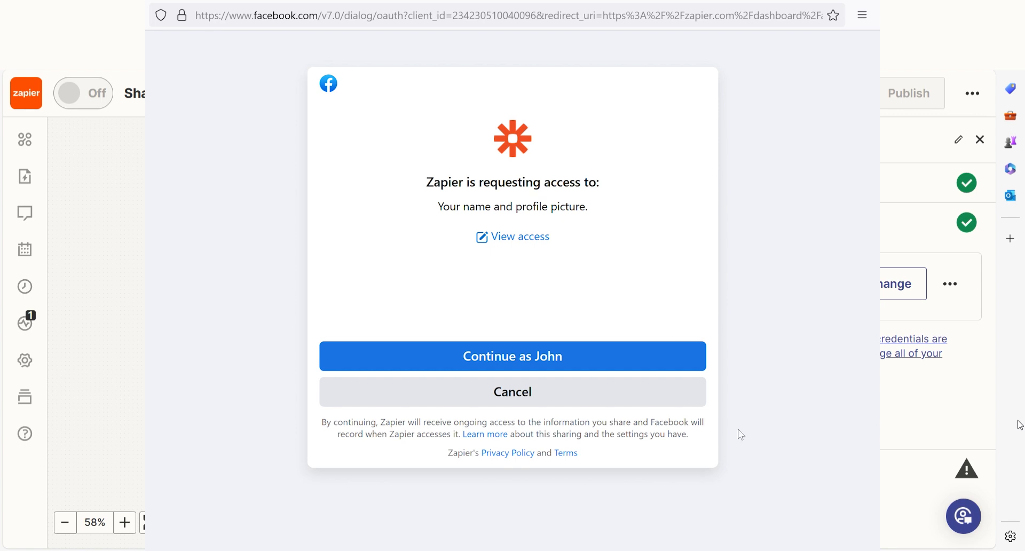
click(513, 357)
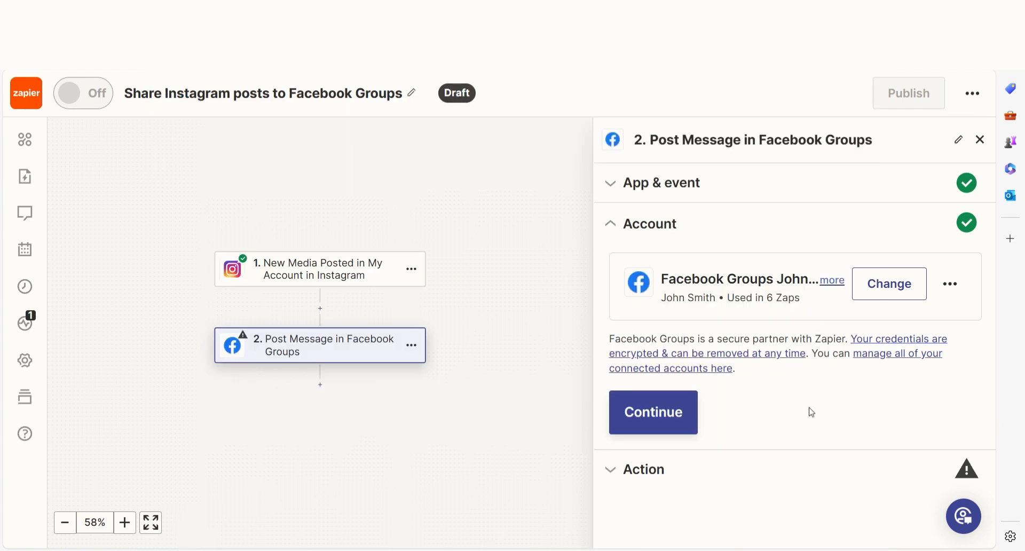
Target the zippy zappy meetup group with media URL and caption, then send a test post
text(zippy zappy meetup group)
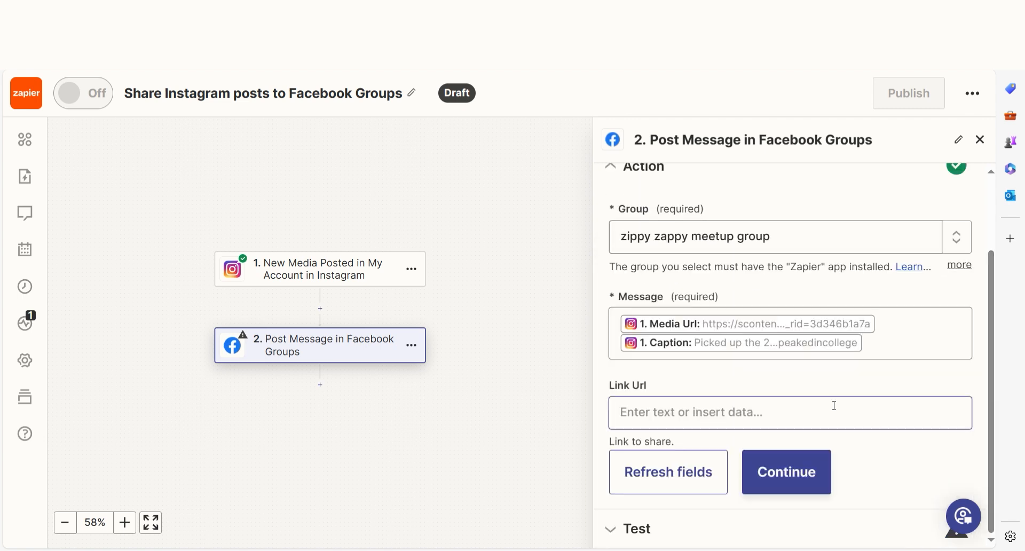
click(785, 472)
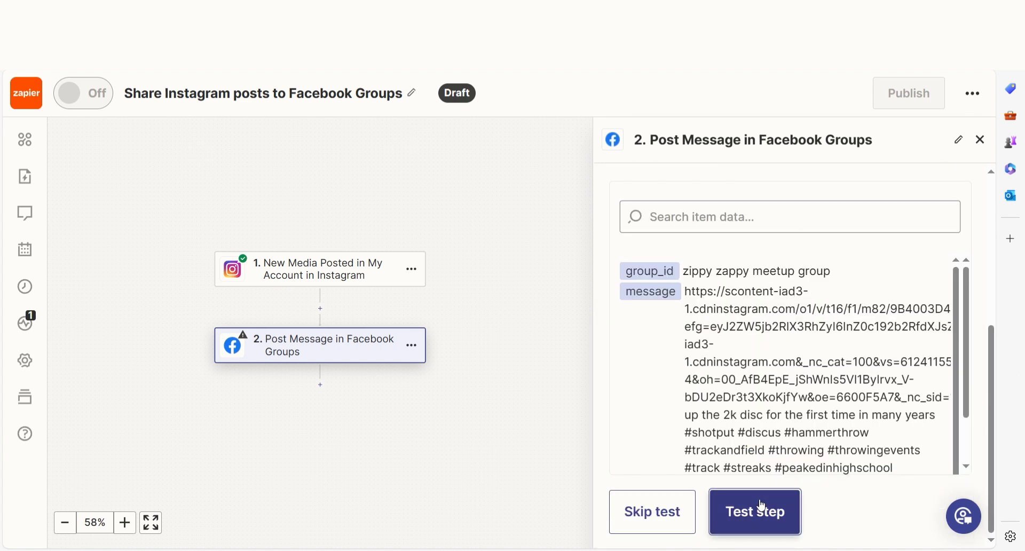
click(755, 512)
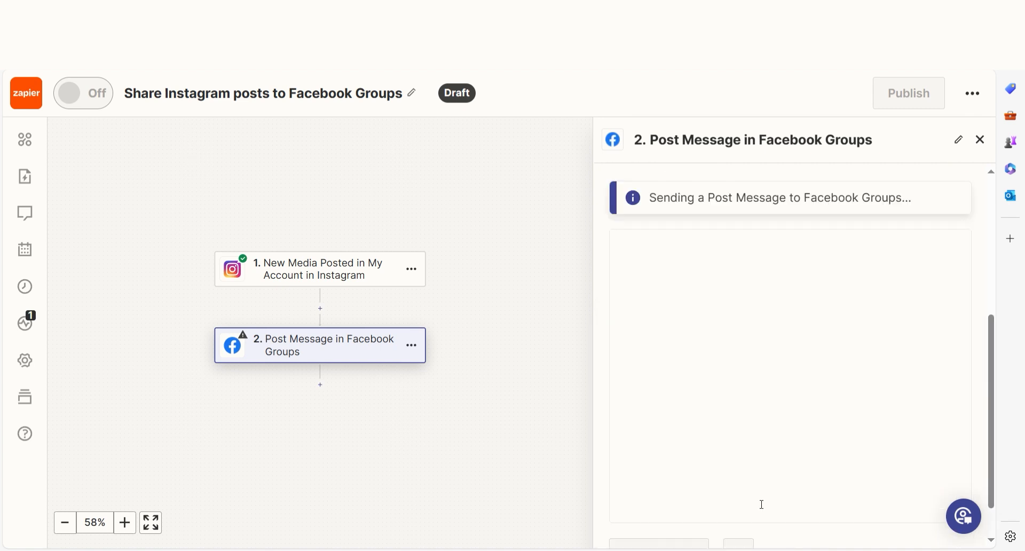